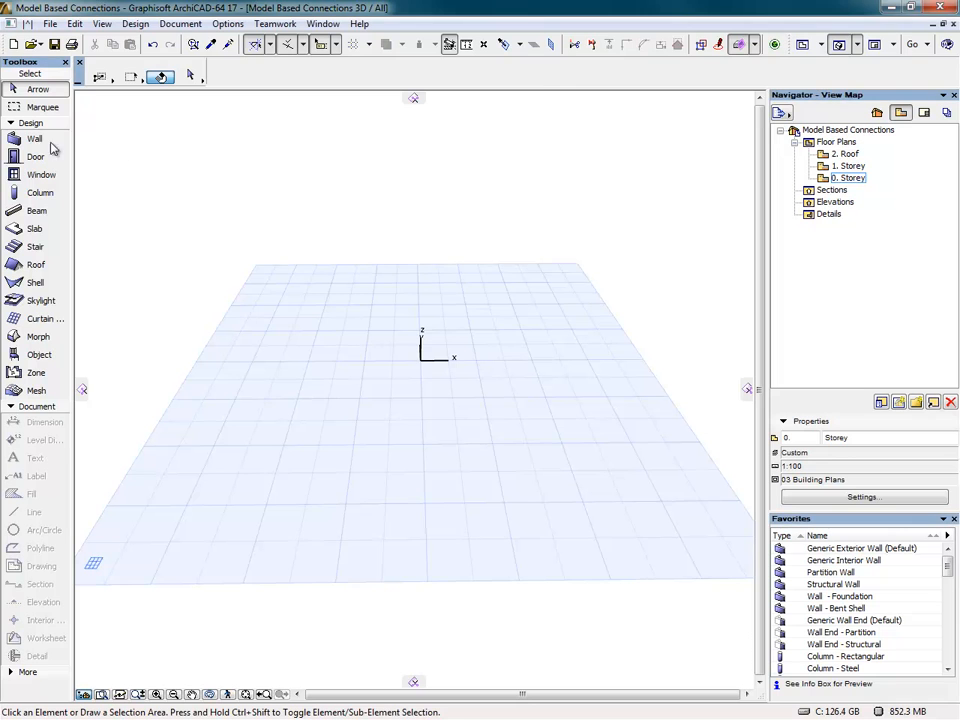
Draw a rectangle of 2 x Blockwork, Ins, Plastered walls with tops linked to 2. Roof.
{"action": "left_click", "coordinate": [35, 138]}
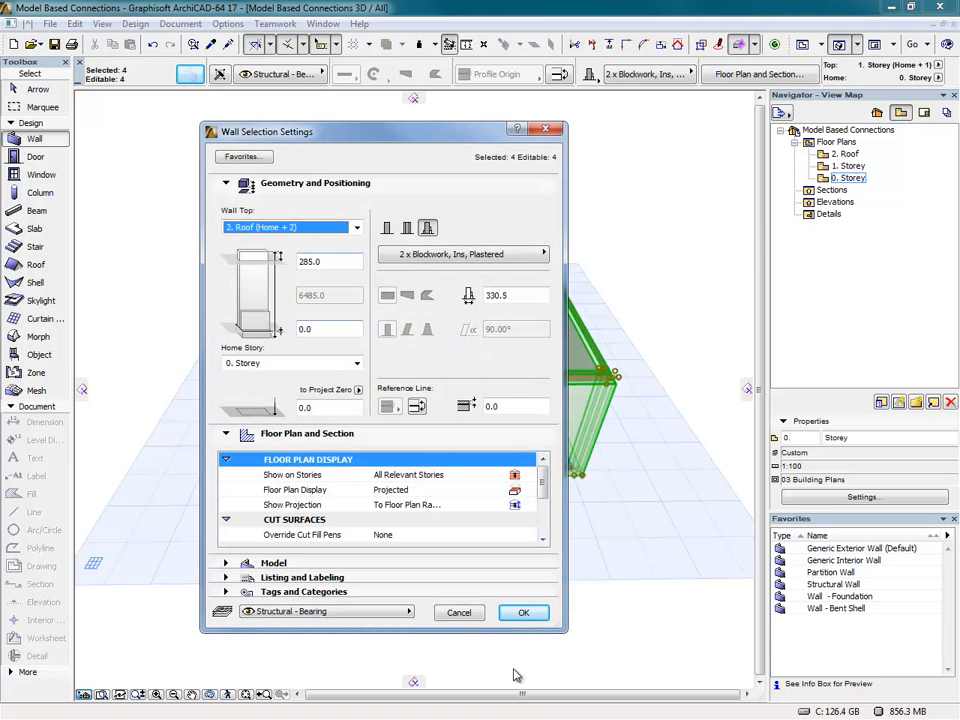
{"action": "left_click", "coordinate": [523, 612]}
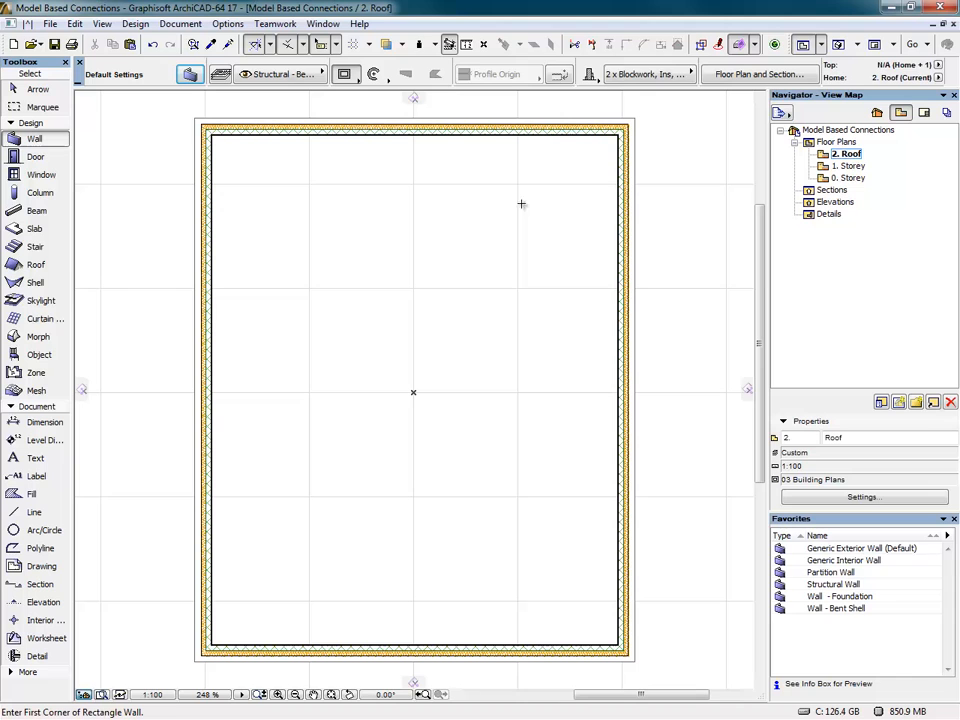
Place a rectangular hipped tiled roof over the walls and cut building section S-01 across the plan.
{"action": "left_click", "coordinate": [35, 264]}
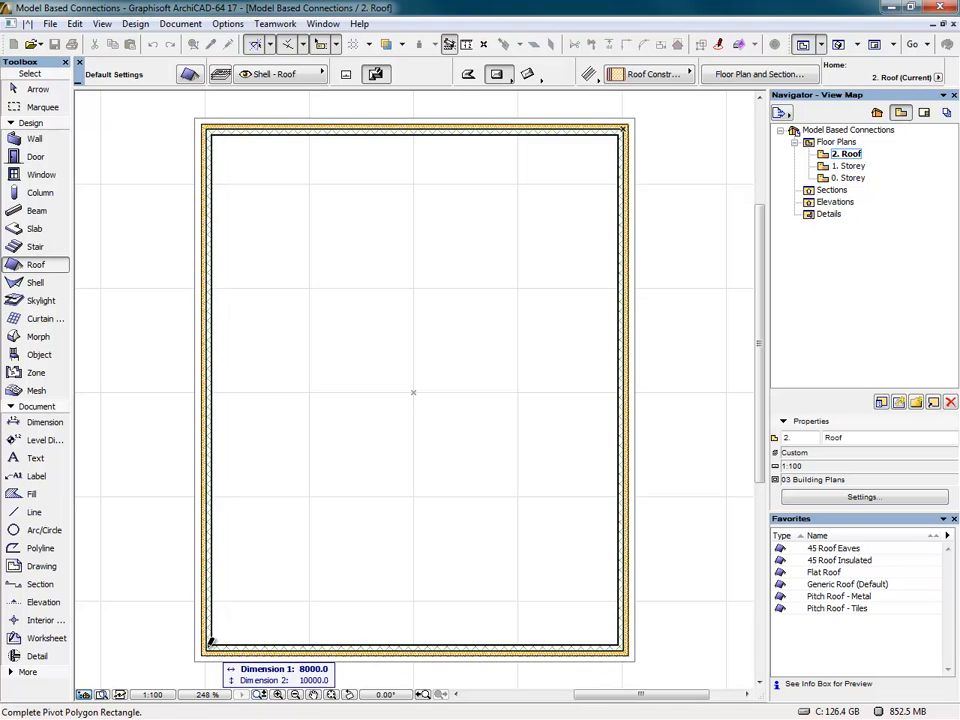
{"action": "left_click", "coordinate": [834, 548]}
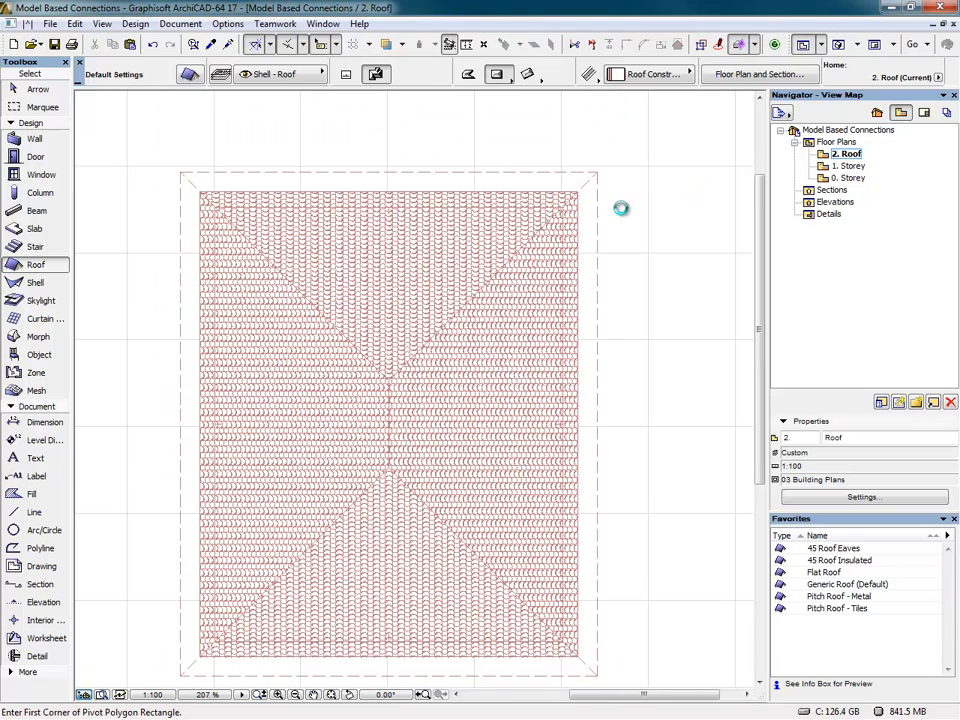
{"action": "left_click", "coordinate": [388, 410]}
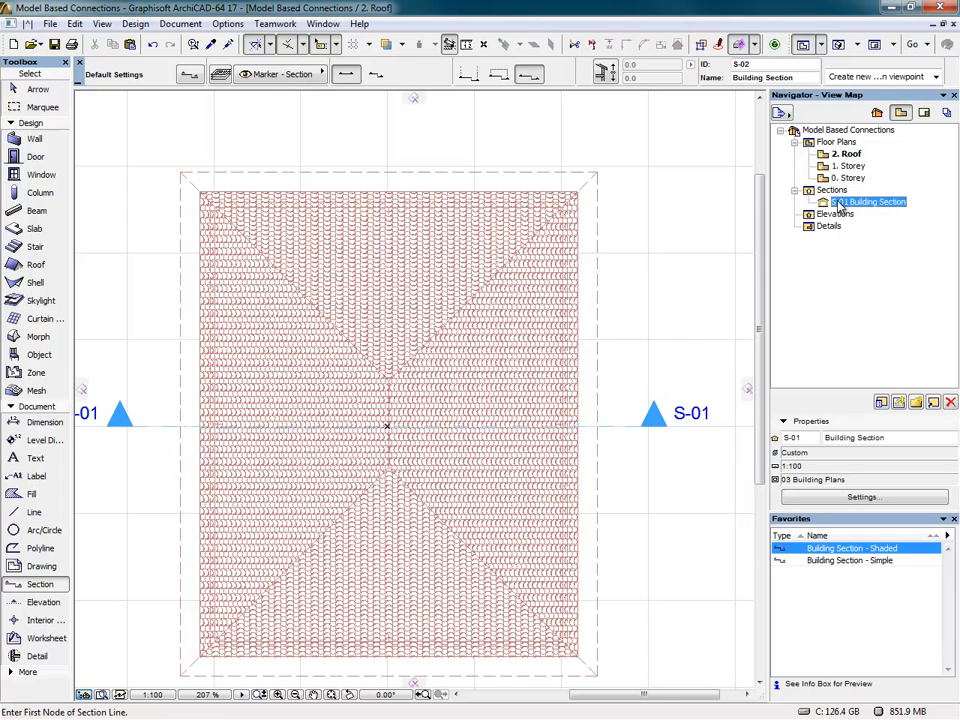
From section S-01, create detail D-02 of the roof-wall eaves with adjusted custom roof edge settings.
{"action": "double_click", "coordinate": [868, 201]}
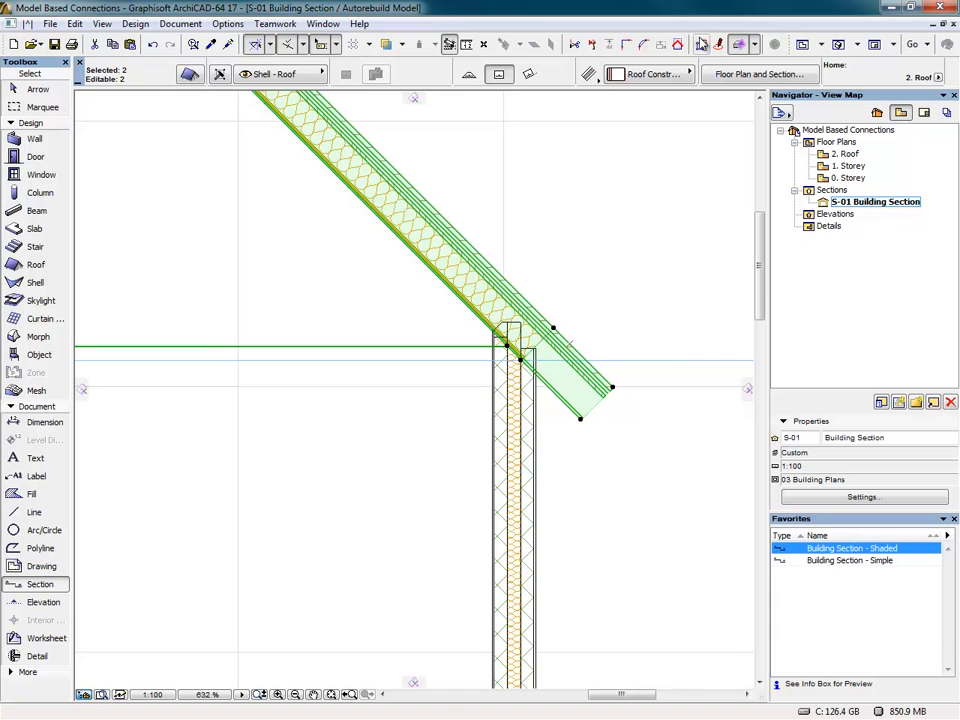
{"action": "right_click", "coordinate": [515, 340]}
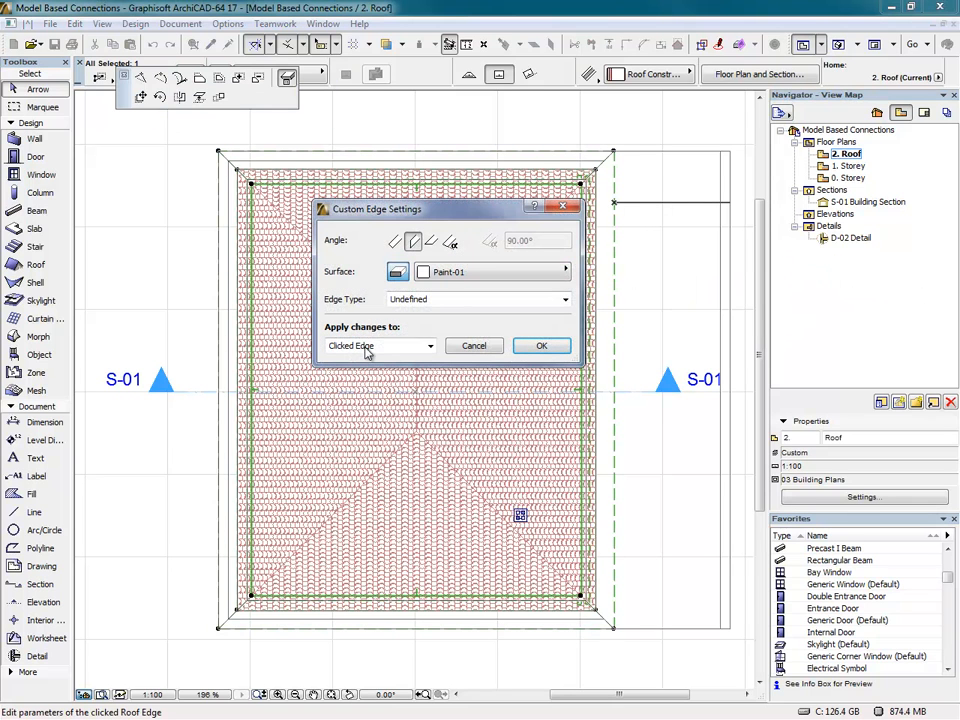
{"action": "left_click", "coordinate": [541, 345]}
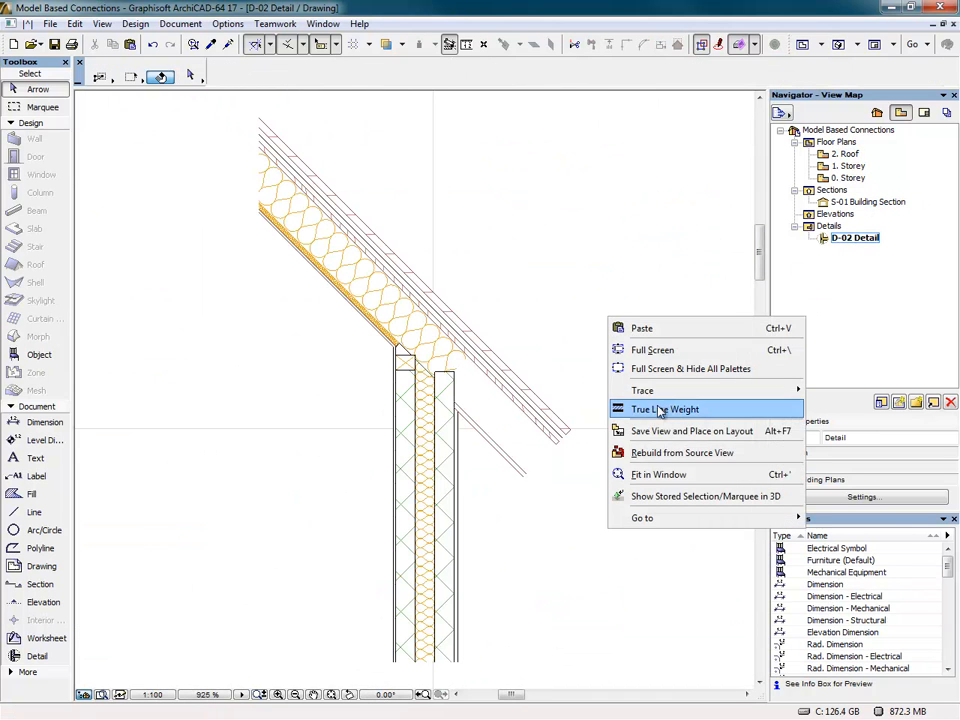
{"action": "left_click", "coordinate": [666, 409]}
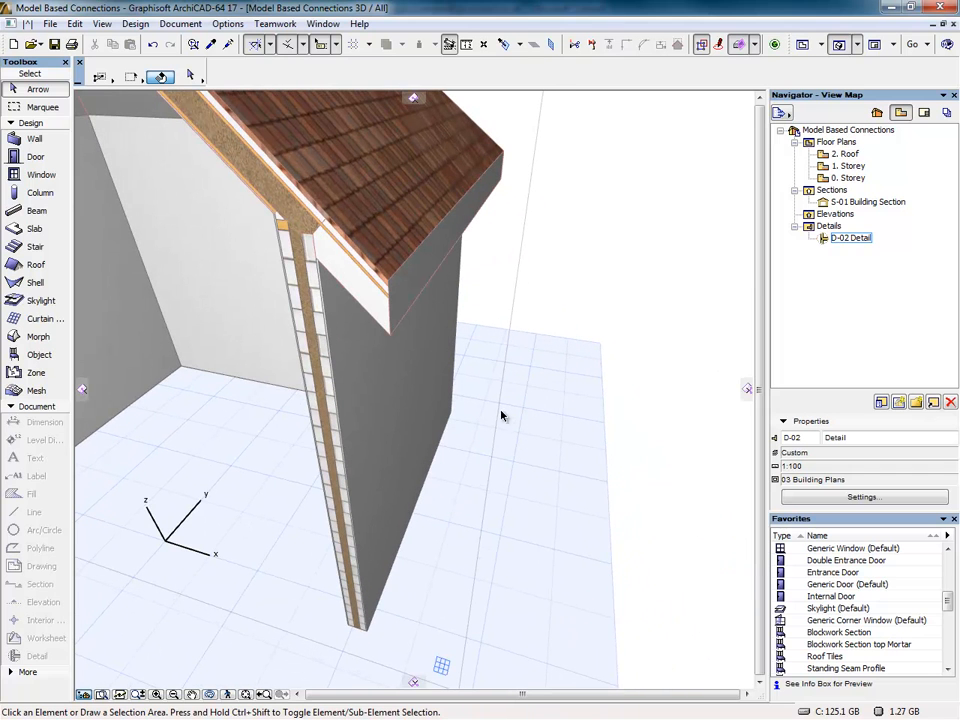
Show the D-02 detail at 1:10 with a 200 insulation dimension and the 200x47 C16 @ 400 cts Rafters label.
{"action": "double_click", "coordinate": [851, 237]}
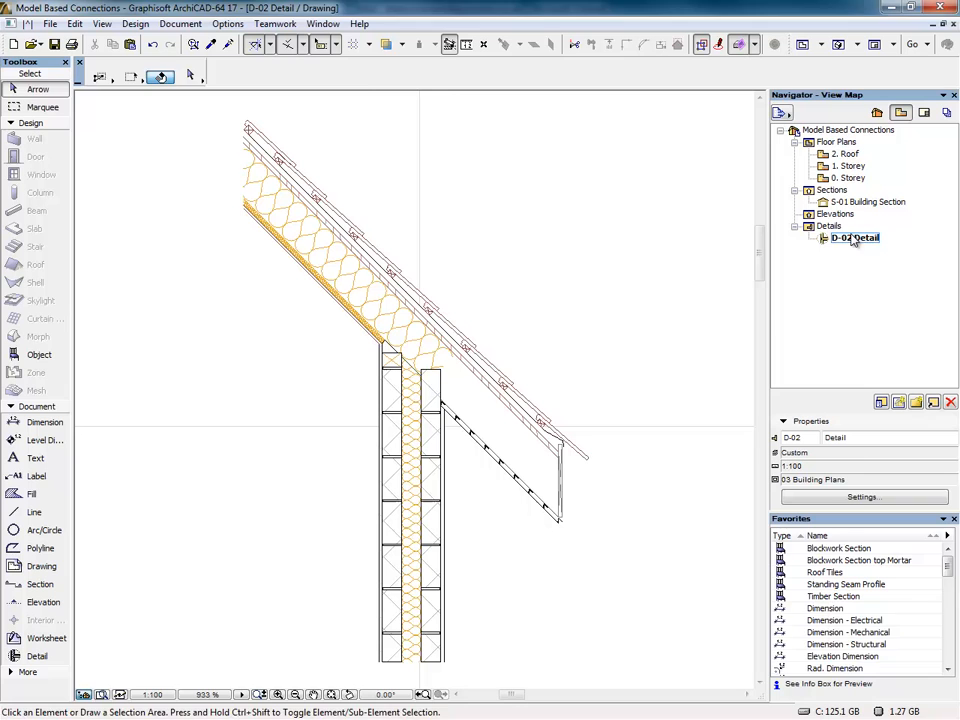
{"action": "double_click", "coordinate": [855, 237]}
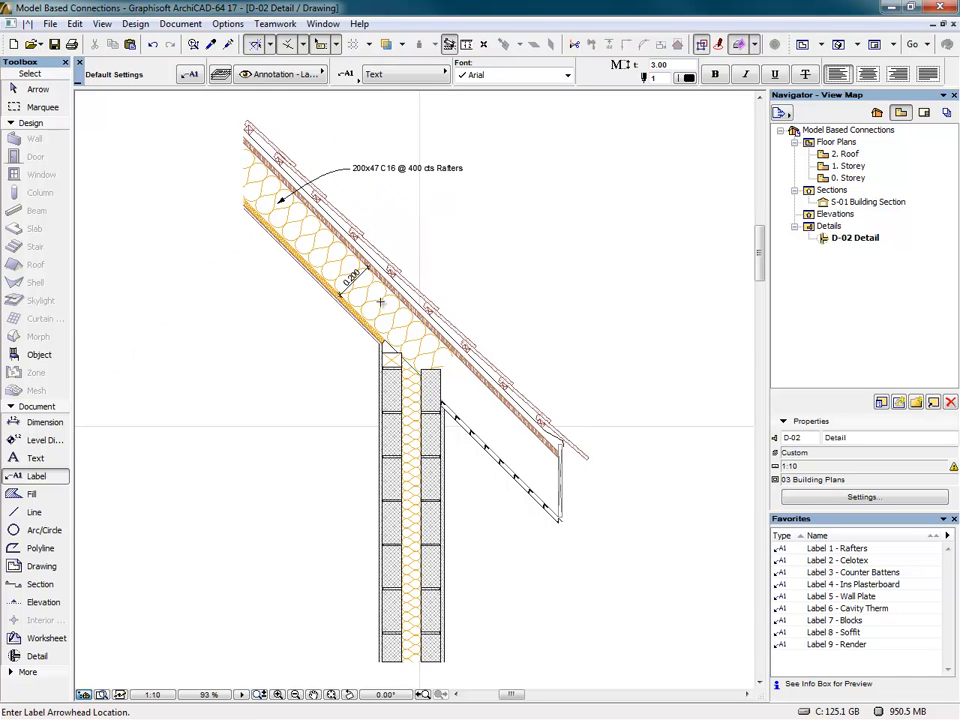
Label the Celotex insulation, insulated plasterboard, counter battens, wall plate and Xtratherm cavity insulation.
{"action": "left_click", "coordinate": [838, 560]}
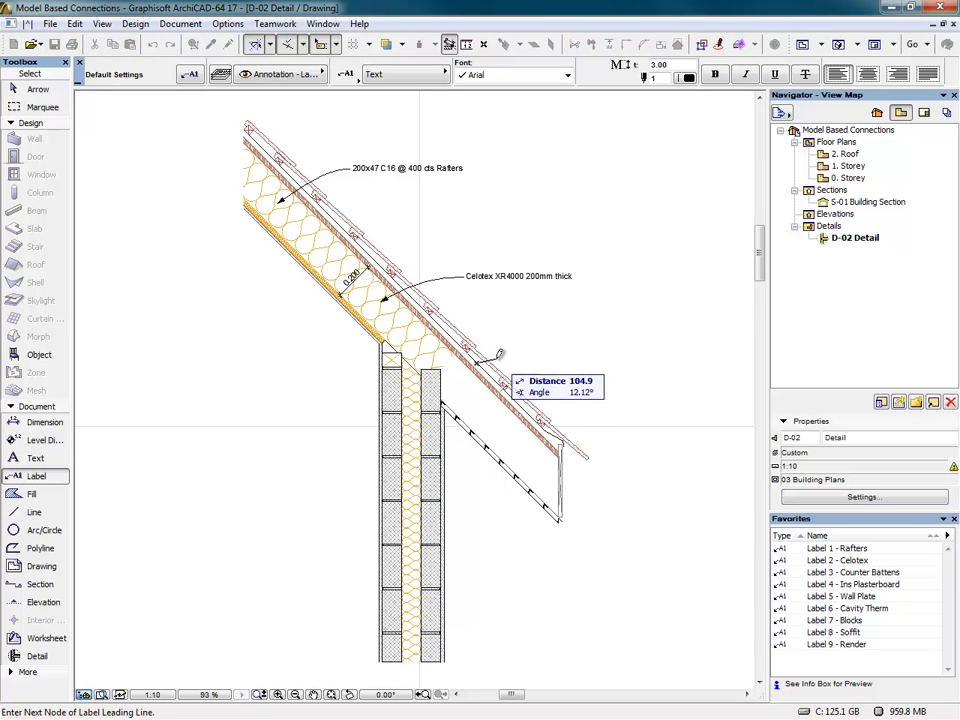
{"action": "left_click", "coordinate": [853, 572]}
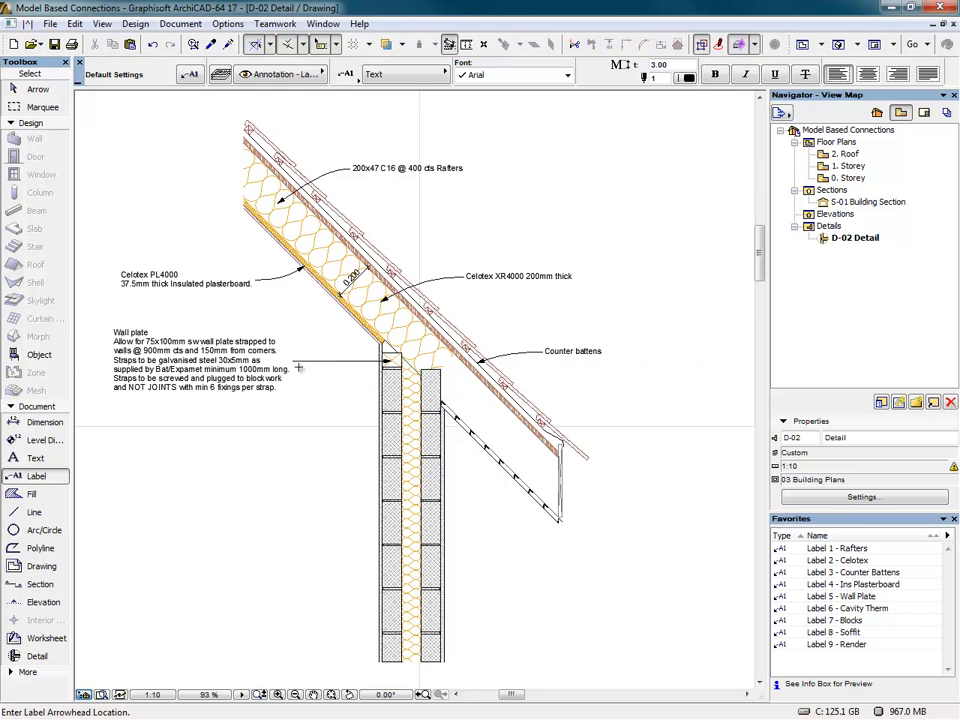
{"action": "mouse_move", "coordinate": [358, 368]}
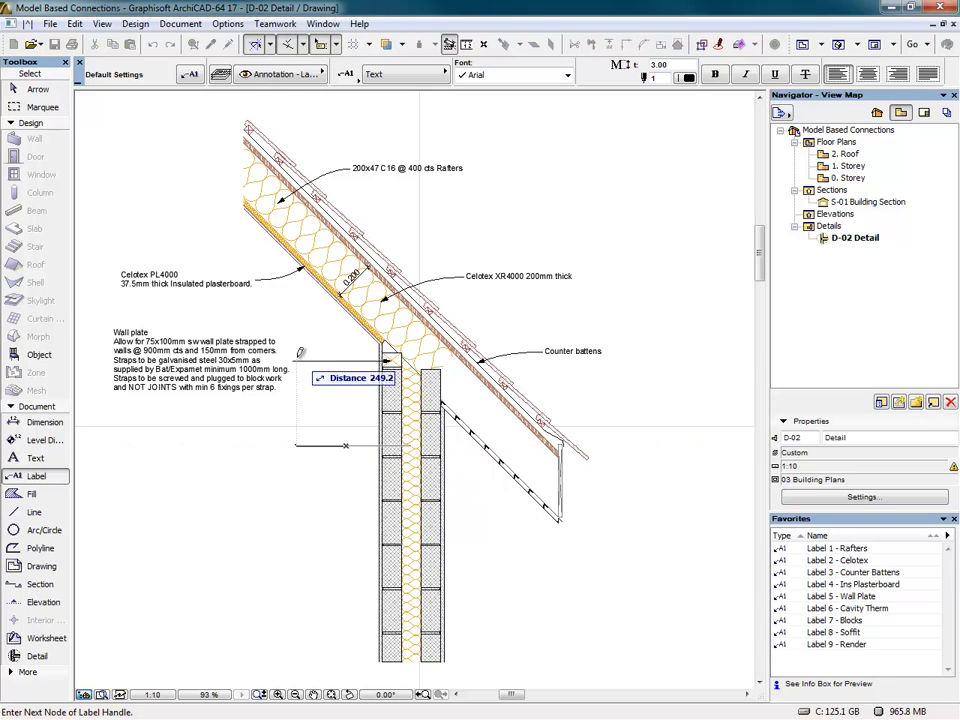
{"action": "left_click", "coordinate": [846, 608]}
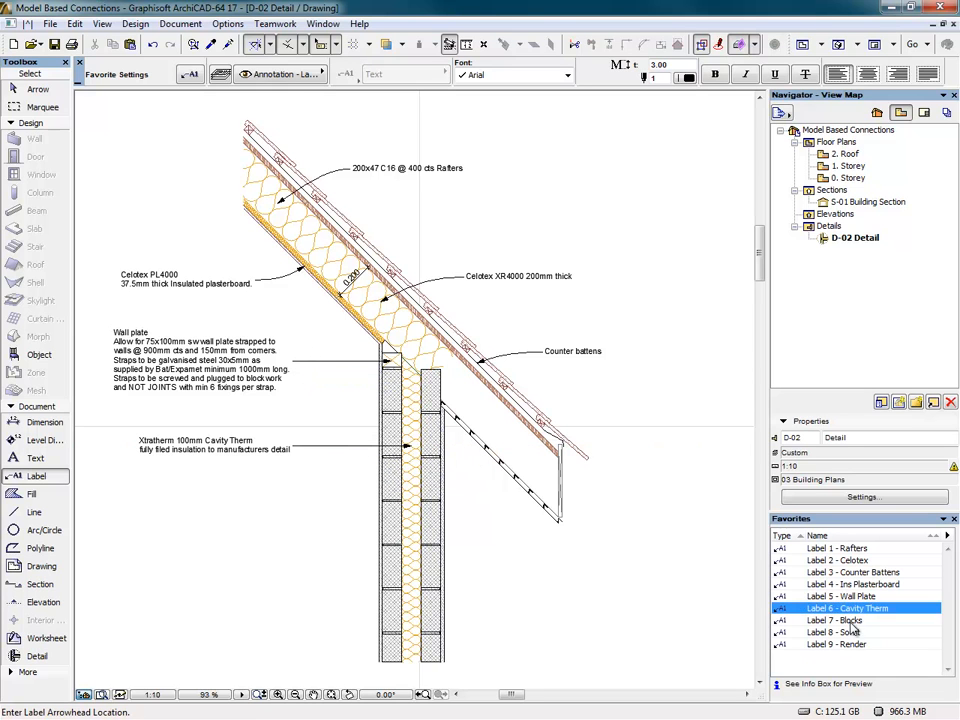